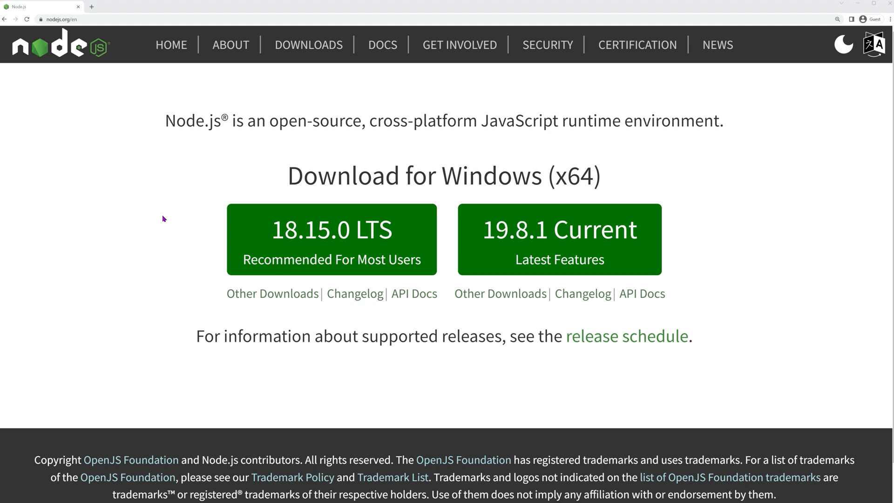
Leave the Node.js download page for the npm docs guide on installing Node.js and npm.
{"action": "left_click", "coordinate": [332, 240]}
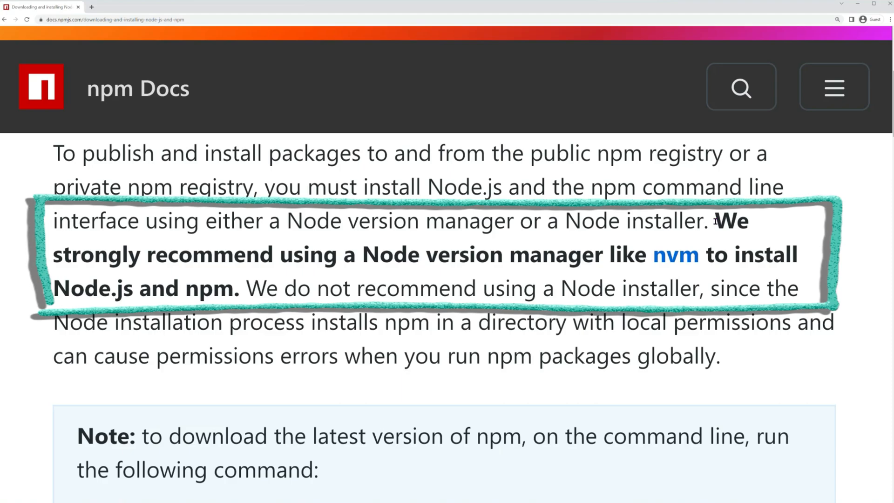
Follow the nvm link to the nvm-sh/nvm README on GitHub.
{"action": "left_click", "coordinate": [676, 254]}
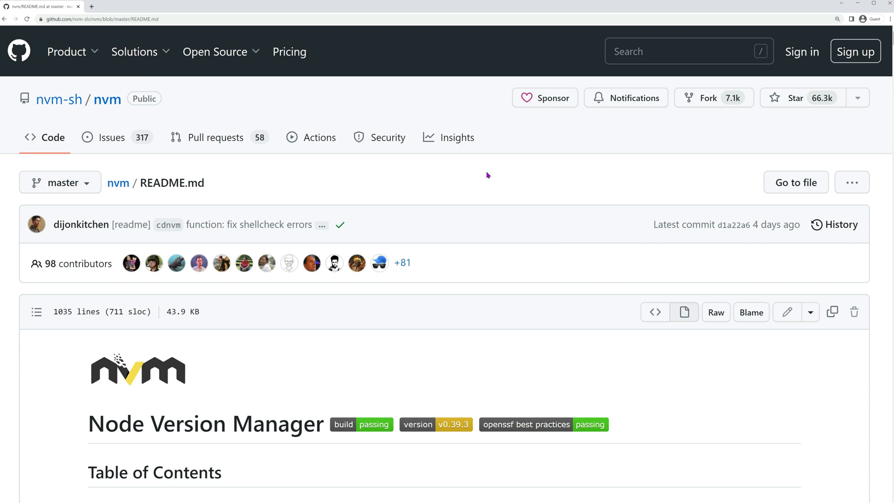
Jump to the README's Installing and Updating section and copy the curl install command.
{"action": "scroll", "scroll_direction": "down", "scroll_amount": 3}
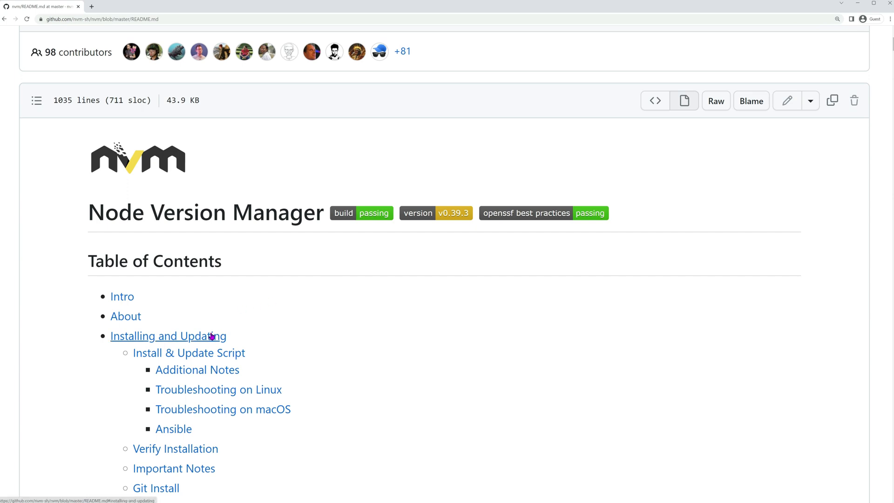
{"action": "left_click", "coordinate": [168, 336]}
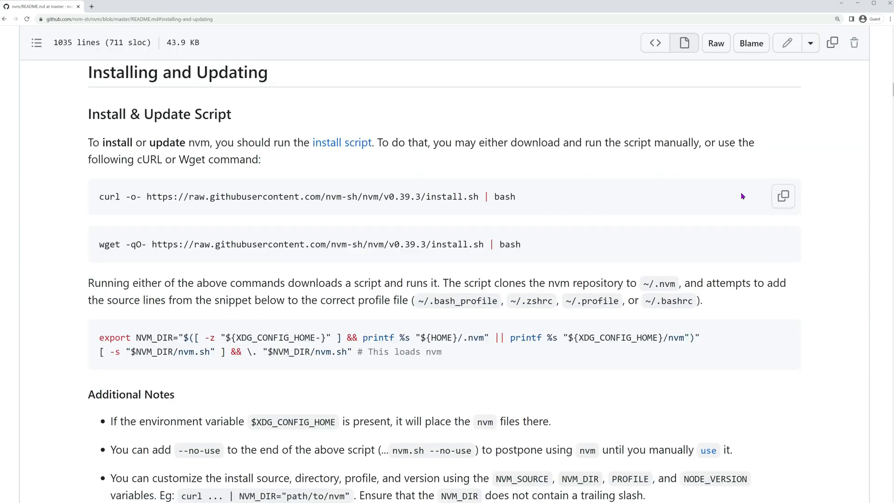
{"action": "left_click", "coordinate": [783, 197]}
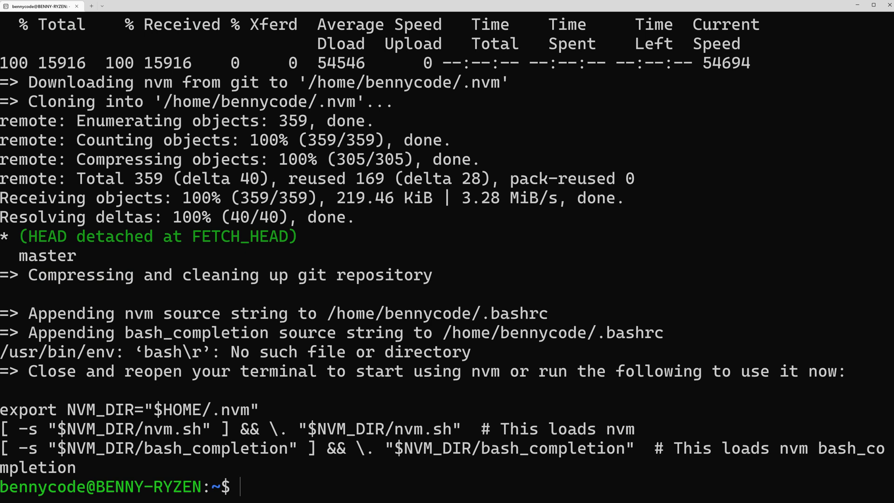
Clear the terminal, reload ~/.bashrc and run nvm version.
{"action": "type", "text": "cl"}
{"action": "type", "text": "source ~/.bashrc"}
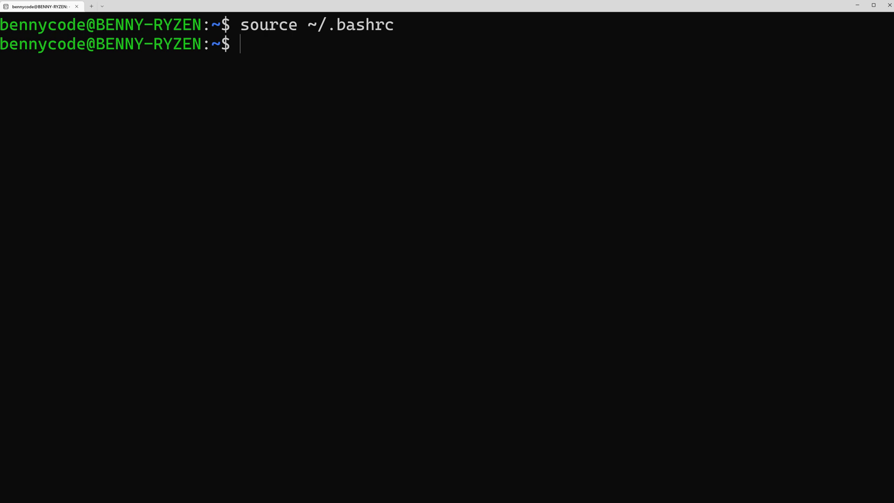
{"action": "type", "text": "nvm version"}
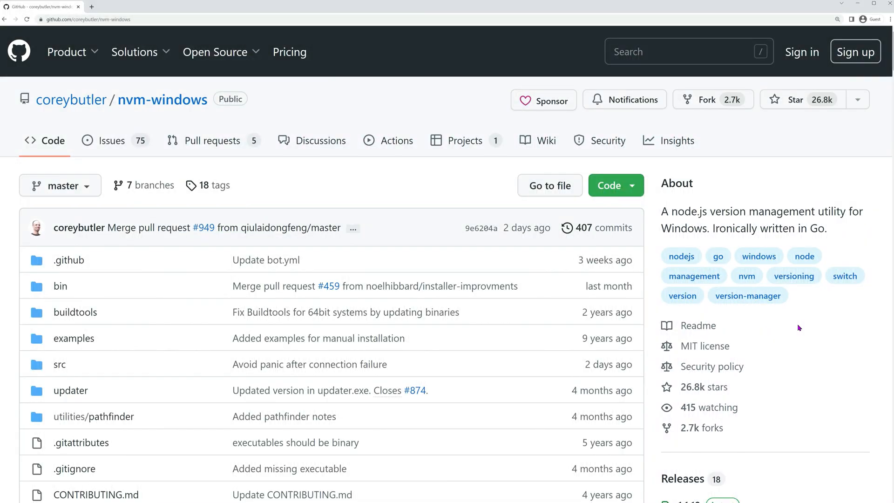
Reach the nvm-windows 1.1.10 release assets and download nvm-setup.exe.
{"action": "scroll", "scroll_direction": "down", "scroll_amount": 3}
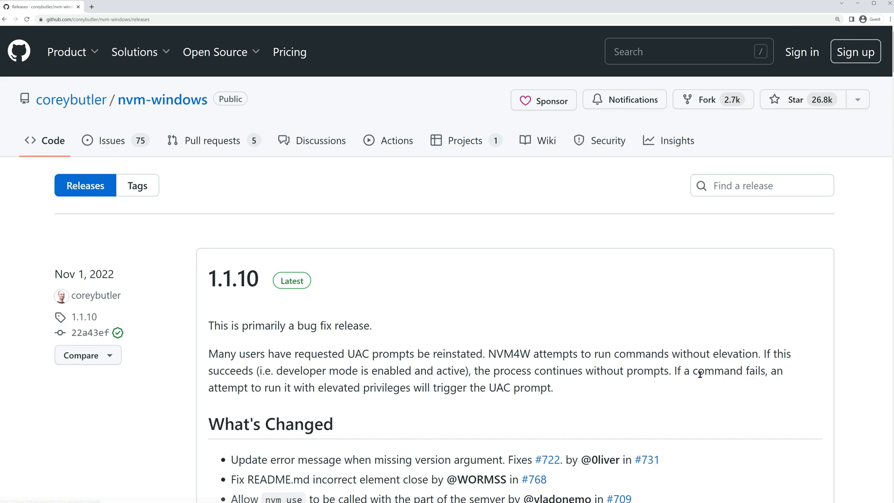
{"action": "scroll", "scroll_direction": "down", "scroll_amount": 3}
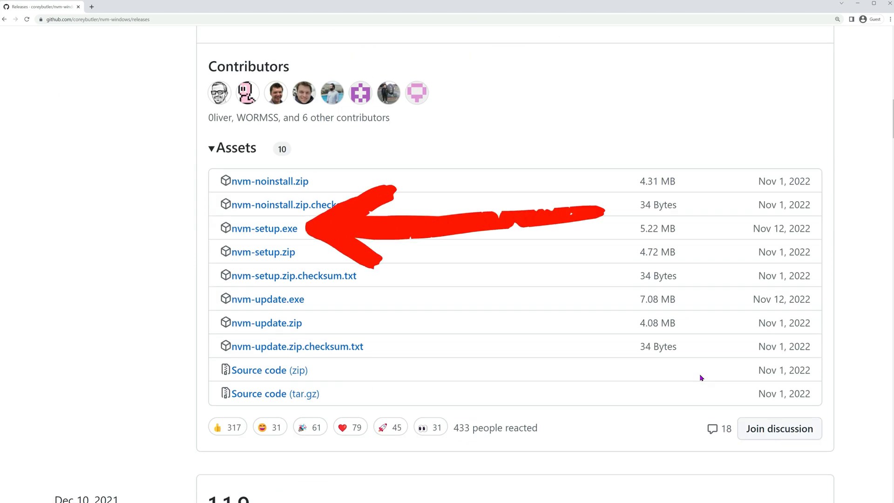
{"action": "left_click", "coordinate": [94, 18]}
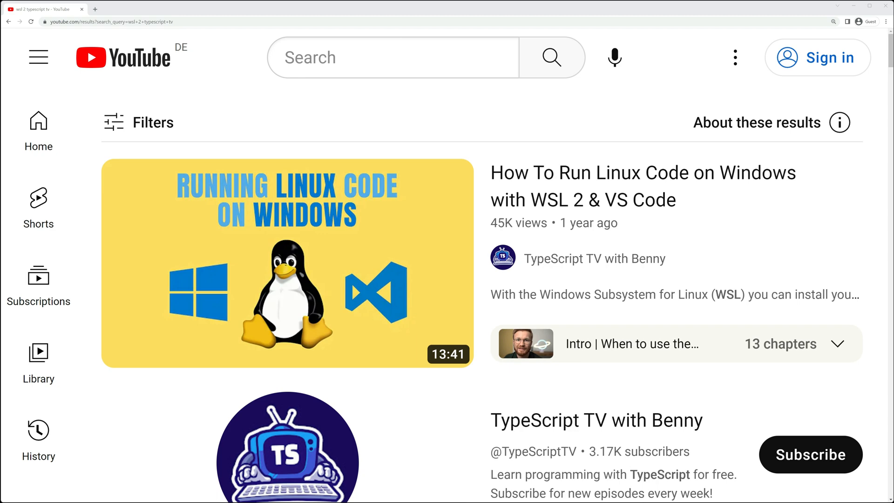
{"action": "mouse_move", "coordinate": [114, 182]}
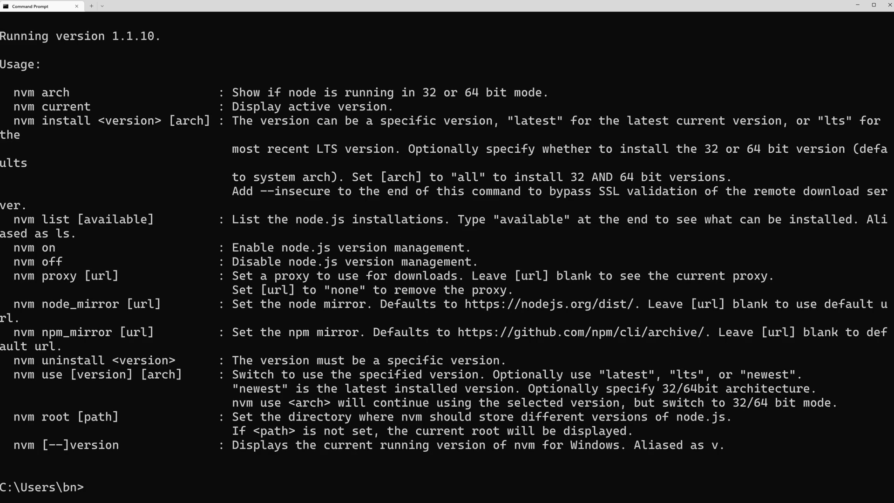
Run nvm install lts, nvm use 18.15.0, then check node --version.
{"action": "type", "text": "nvm install"}
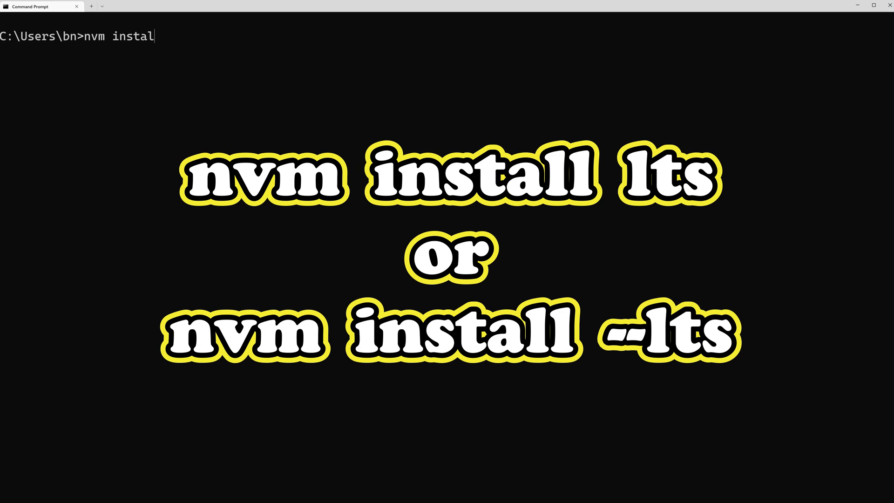
{"action": "type", "text": "l lts"}
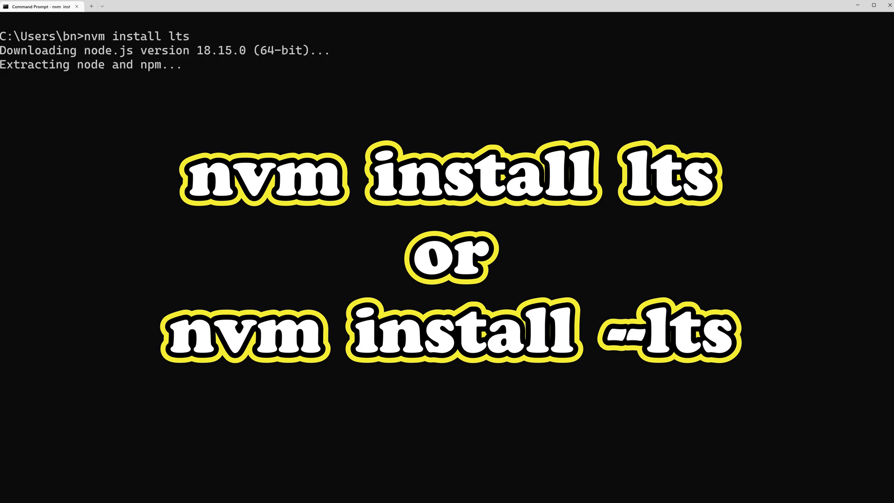
{"action": "type", "text": "nvm use 18.15.0"}
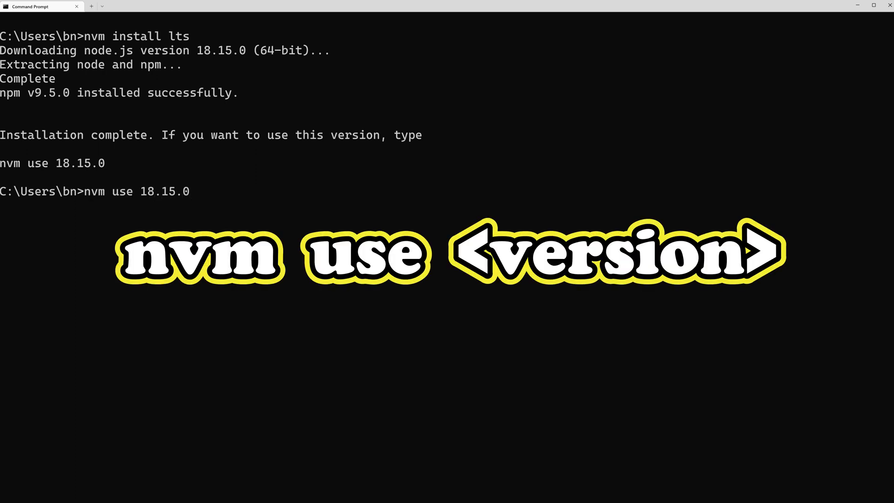
{"action": "key", "text": "Enter"}
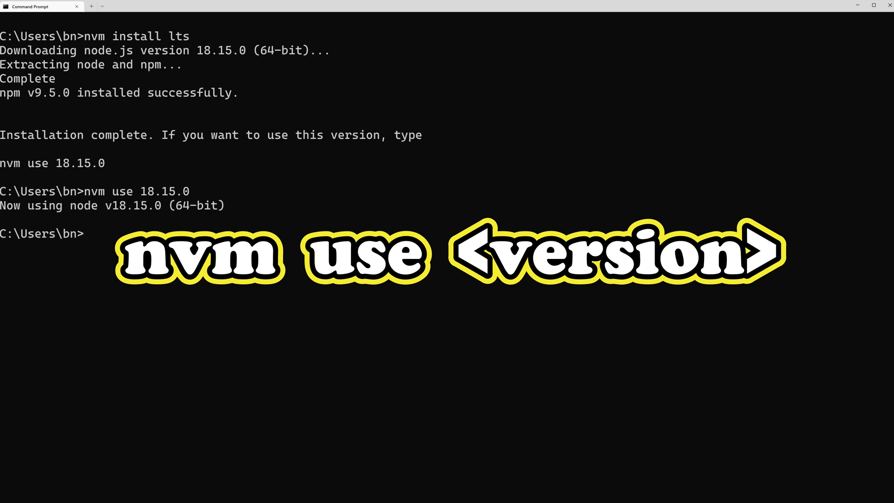
{"action": "type", "text": "node --ve"}
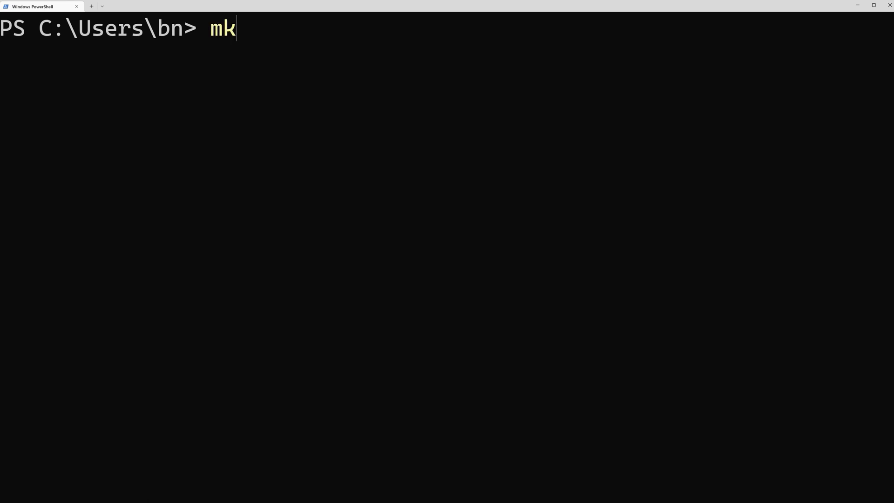
Create my-project with mkdir, cd into it and run npm init -y.
{"action": "type", "text": "dir my-project"}
{"action": "type", "text": "npm"}
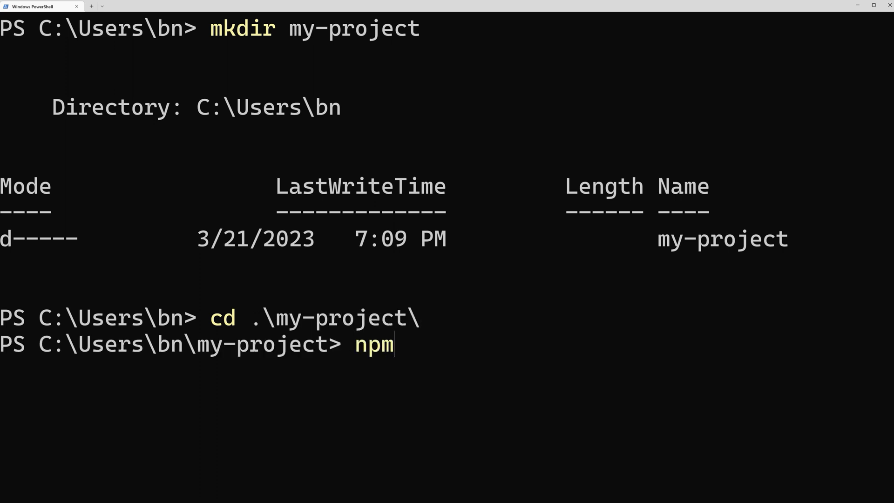
{"action": "type", "text": "init -y"}
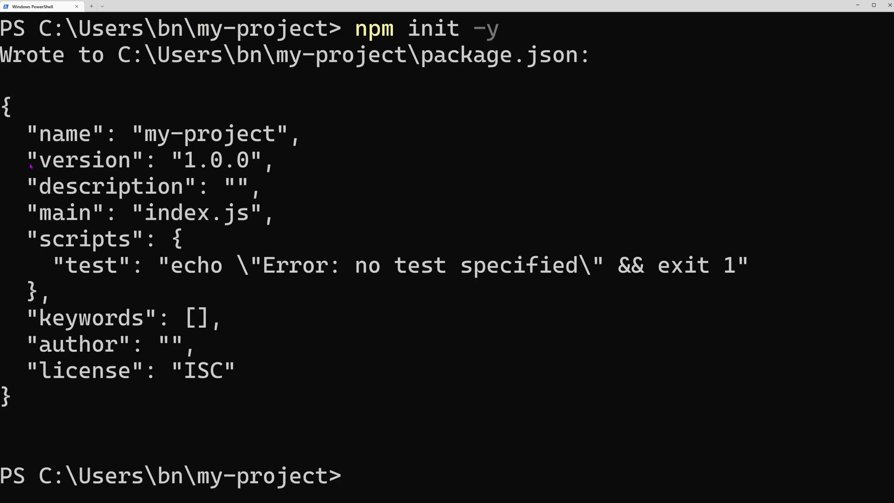
Clear the PowerShell window with cls, leaving only the my-project prompt.
{"action": "double_click", "coordinate": [85, 161]}
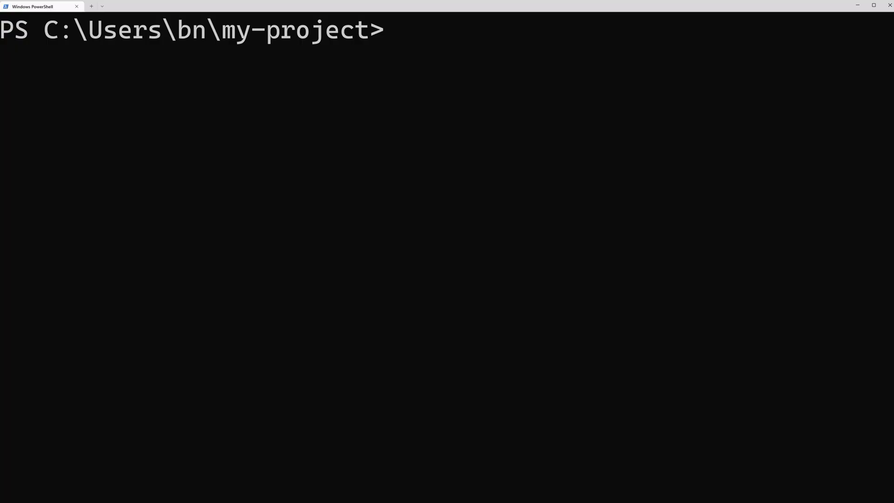
Run npm install --save-dev typescript to add it as a dev dependency.
{"action": "type", "text": "npm install --save-"}
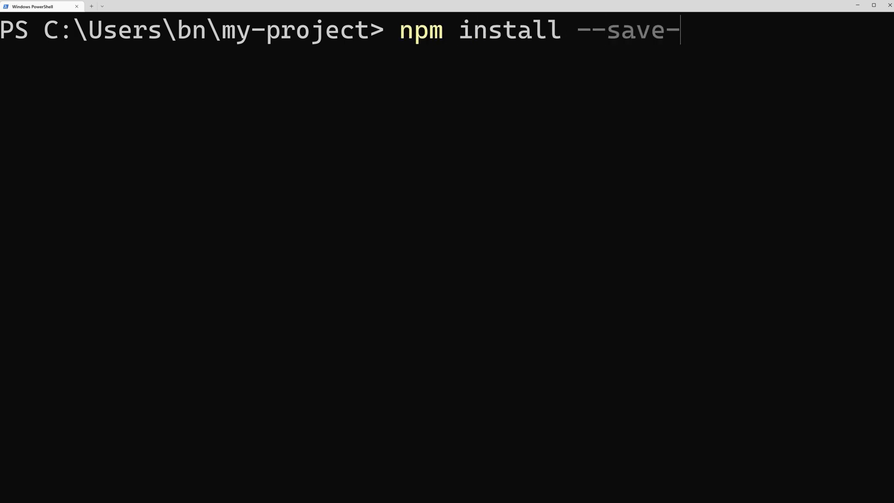
{"action": "type", "text": "dev"}
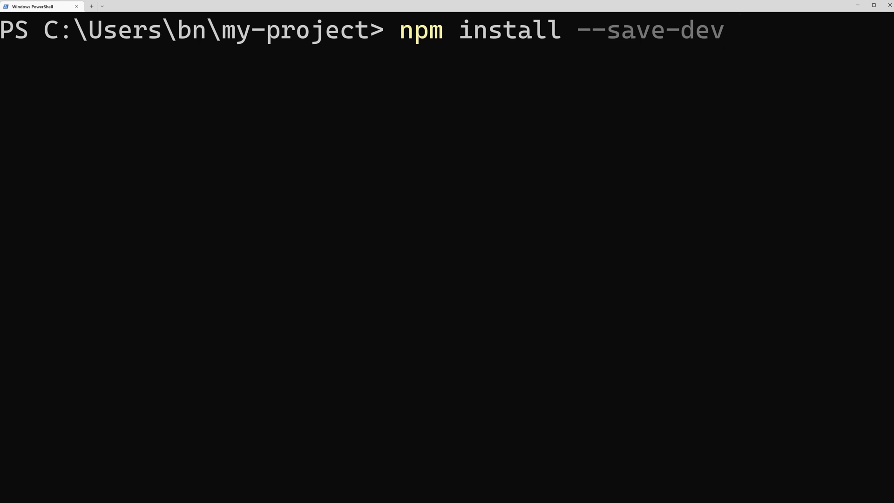
{"action": "type", "text": "typescript"}
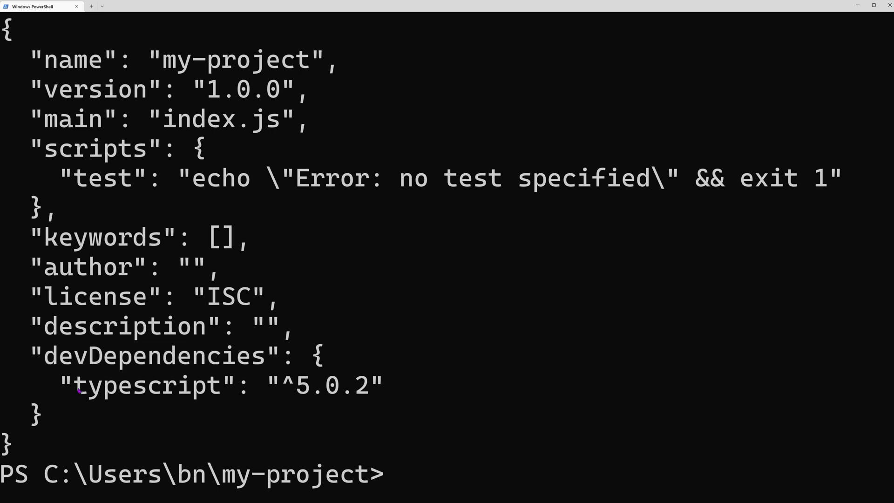
Highlight typescript in package.json and list the folder with dir.
{"action": "double_click", "coordinate": [147, 385]}
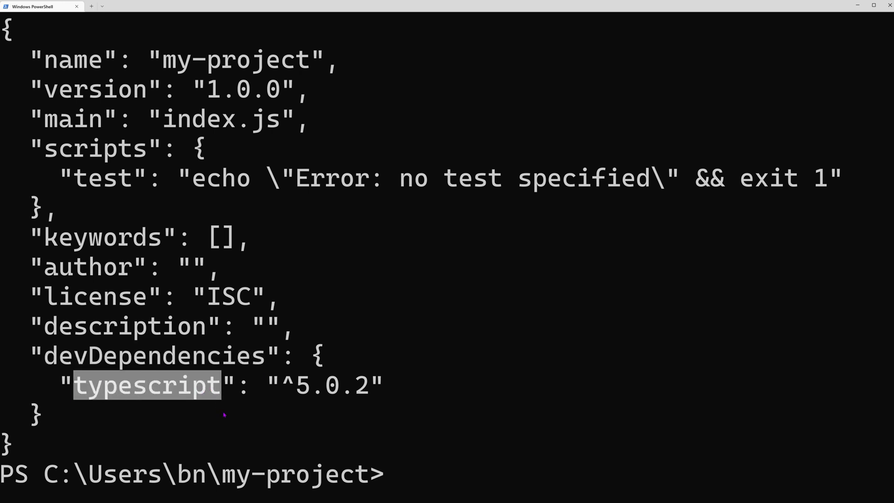
{"action": "type", "text": "dir"}
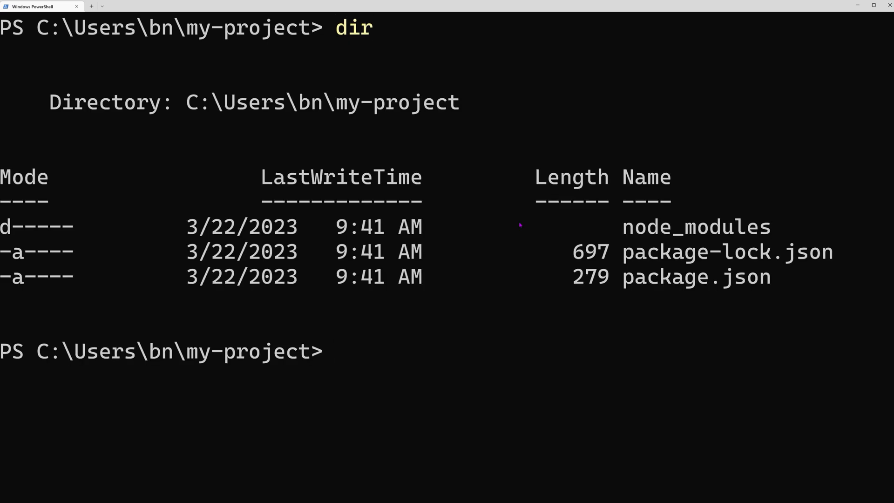
{"action": "double_click", "coordinate": [726, 251]}
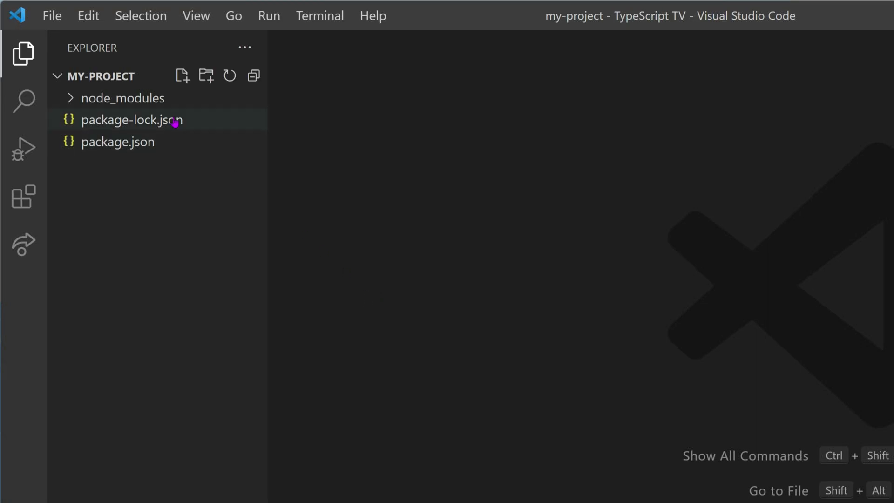
Expand node_modules and the typescript package in the Explorer to reveal tsc, tsserver and package files.
{"action": "left_click", "coordinate": [120, 97]}
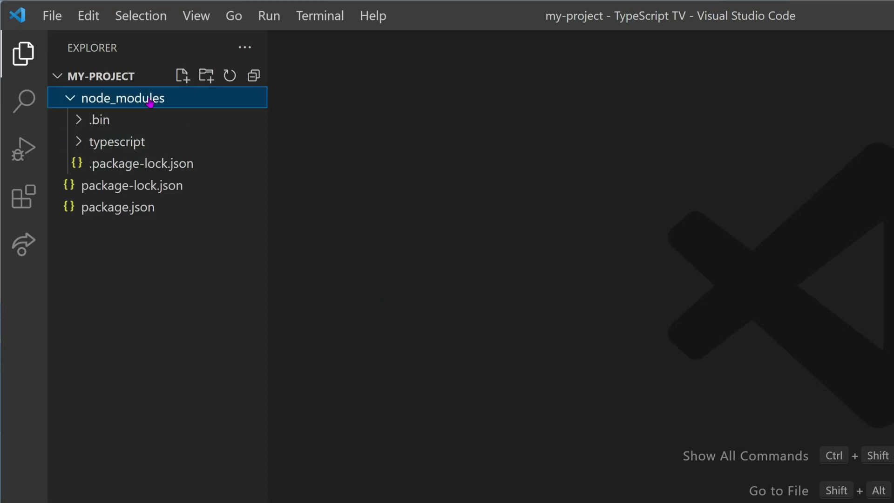
{"action": "mouse_move", "coordinate": [117, 142]}
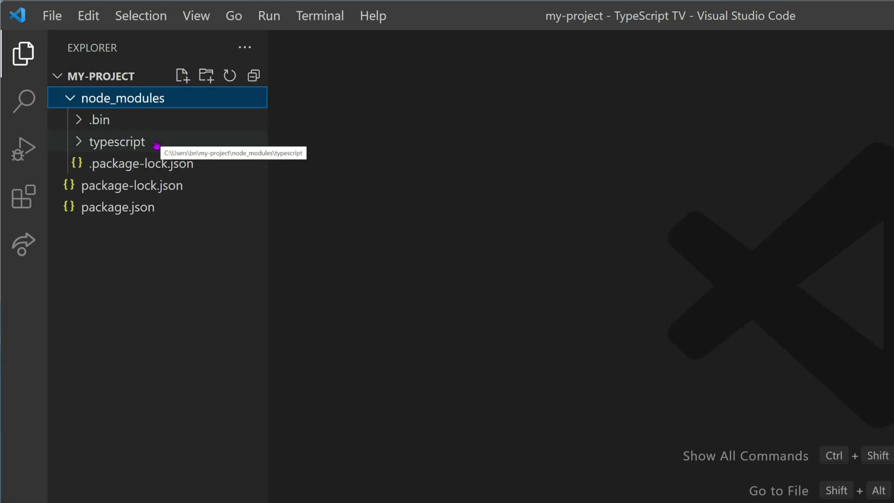
{"action": "left_click", "coordinate": [117, 142]}
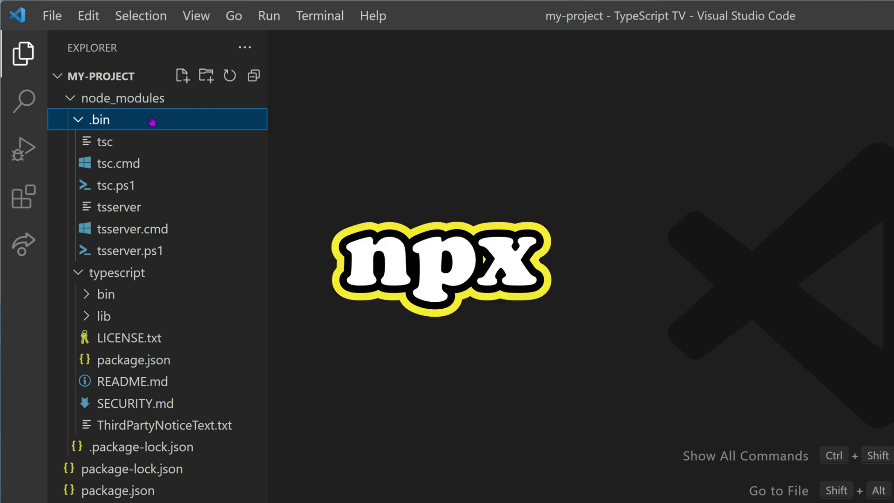
{"action": "mouse_move", "coordinate": [636, 352]}
{"action": "type", "text": "n"}
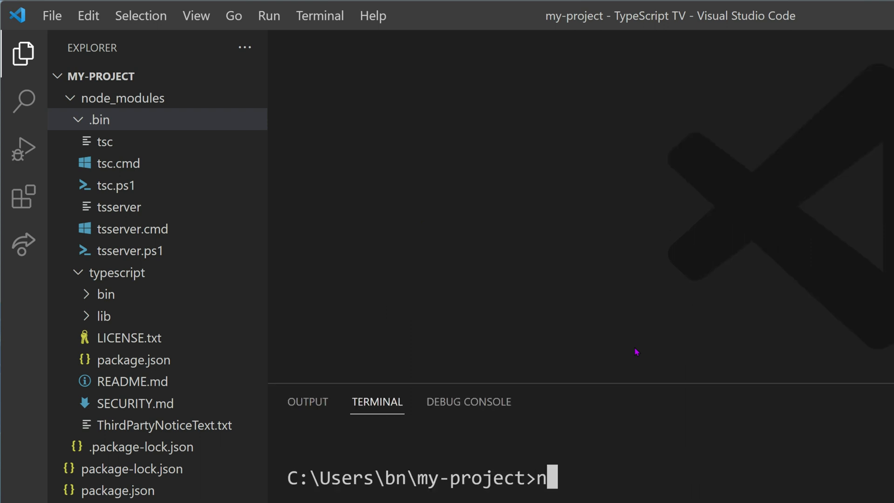
Run npx tsc --v in the integrated terminal to check the local TypeScript compiler version.
{"action": "type", "text": "px tsc --v"}
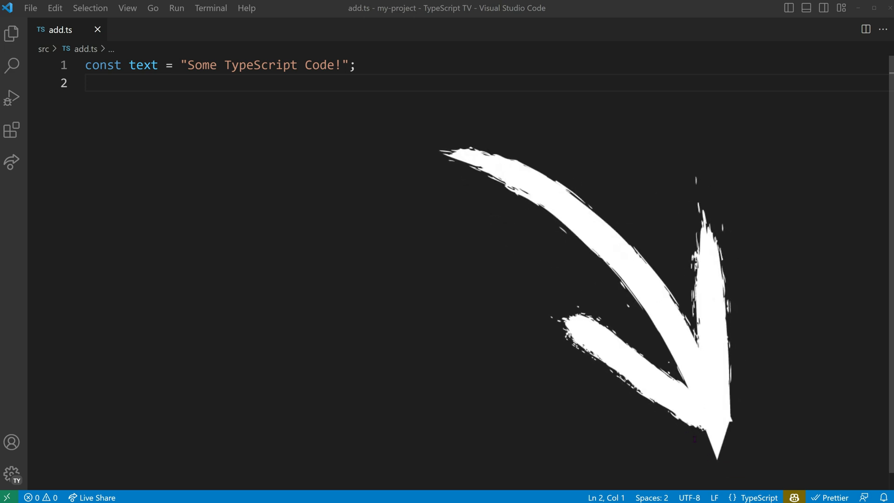
Show the editor's TypeScript 5.0.2 for add.ts and start selecting a different version.
{"action": "left_click", "coordinate": [759, 497]}
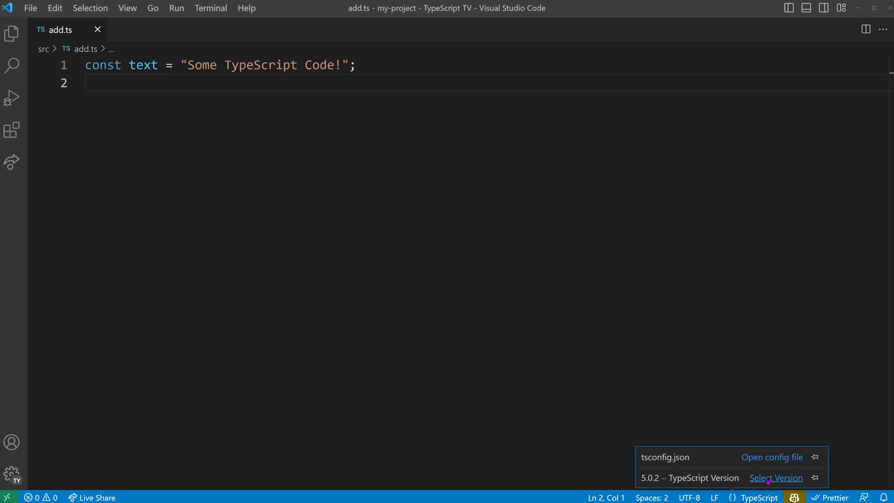
{"action": "left_click", "coordinate": [776, 478]}
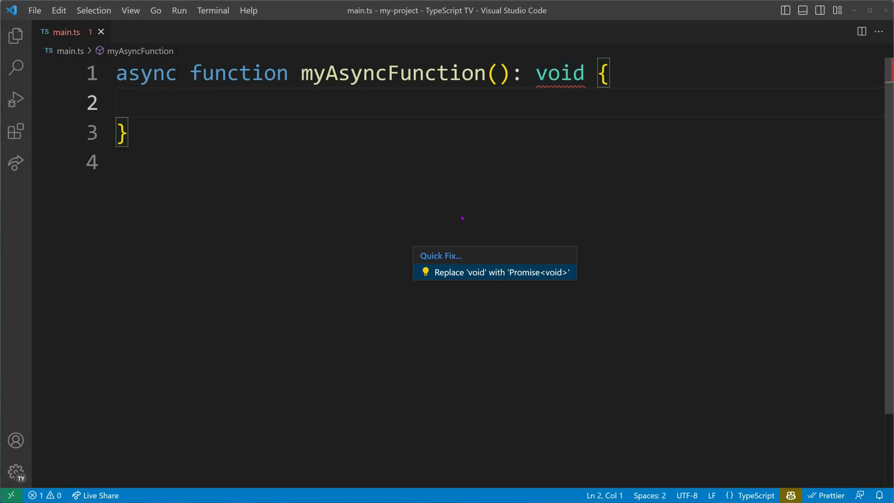
Bring up the Quick Fix replacing void with Promise<void> on myAsyncFunction in main.ts.
{"action": "left_click", "coordinate": [499, 272]}
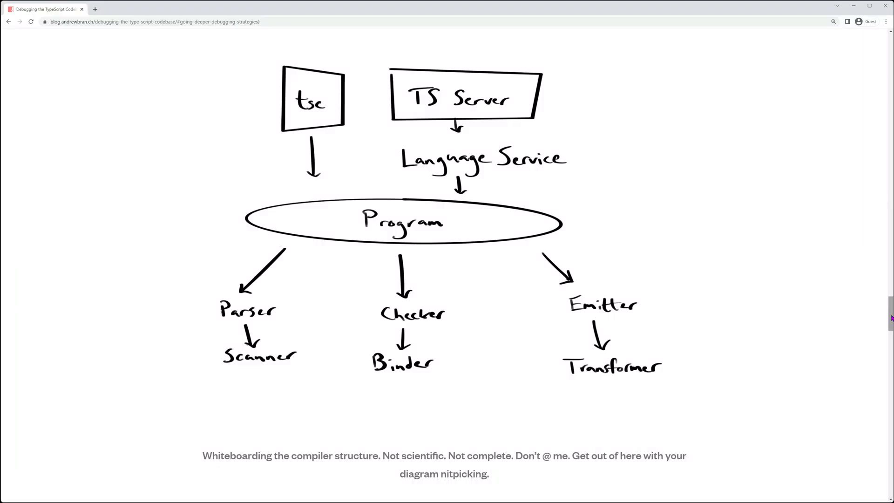
Scroll through the Debugging the TypeScript Codebase article past its tsc and TS Server diagram.
{"action": "scroll", "scroll_direction": "up", "scroll_amount": 3}
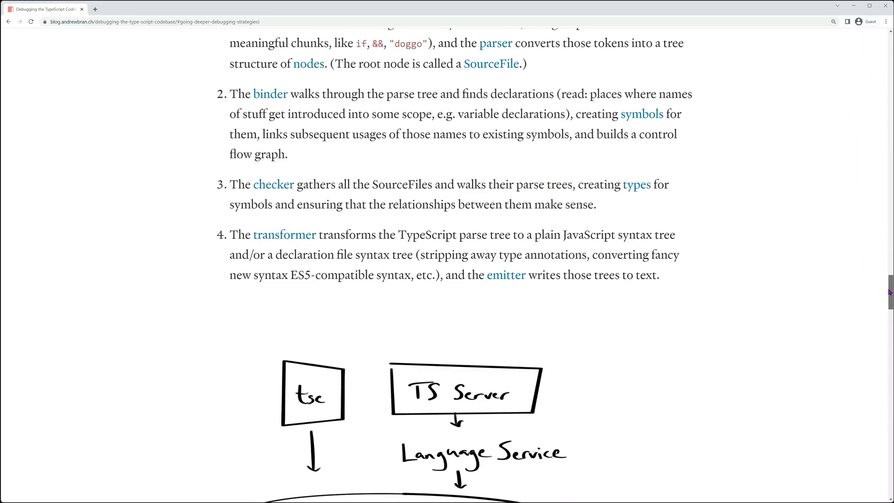
{"action": "scroll", "scroll_direction": "down", "scroll_amount": 3}
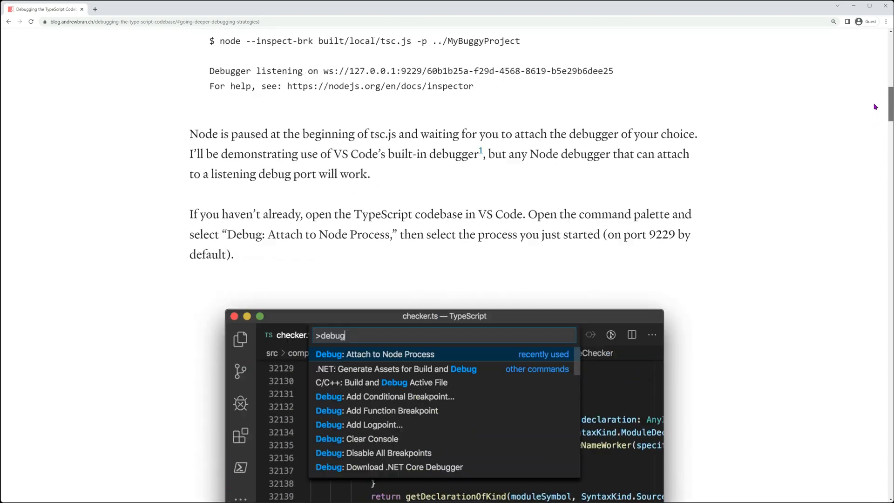